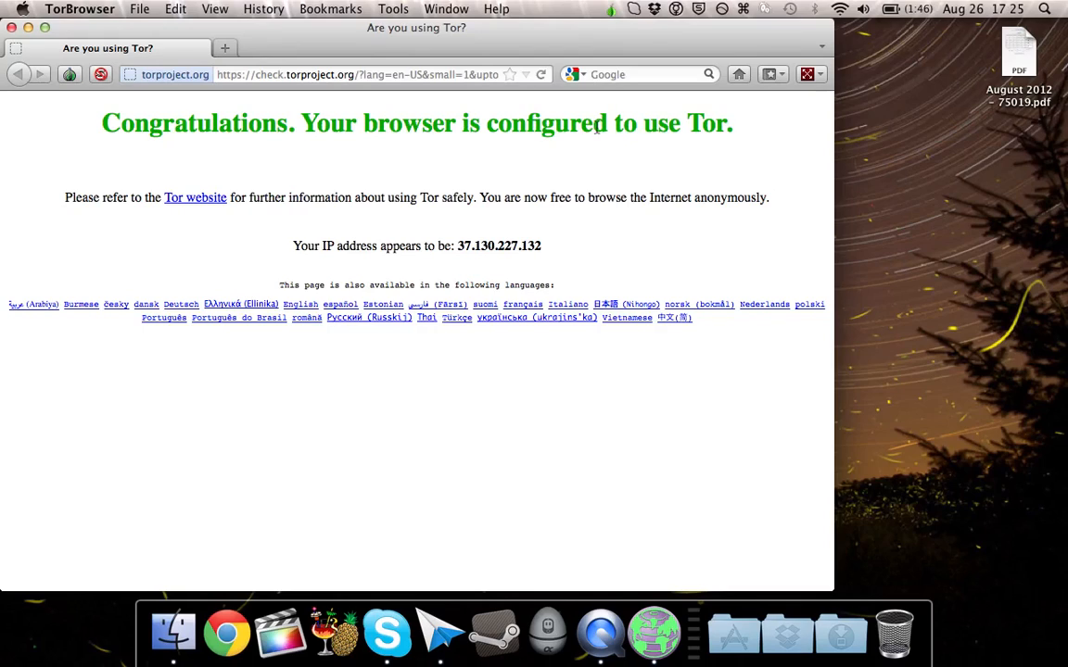
mouse_move(478, 40)
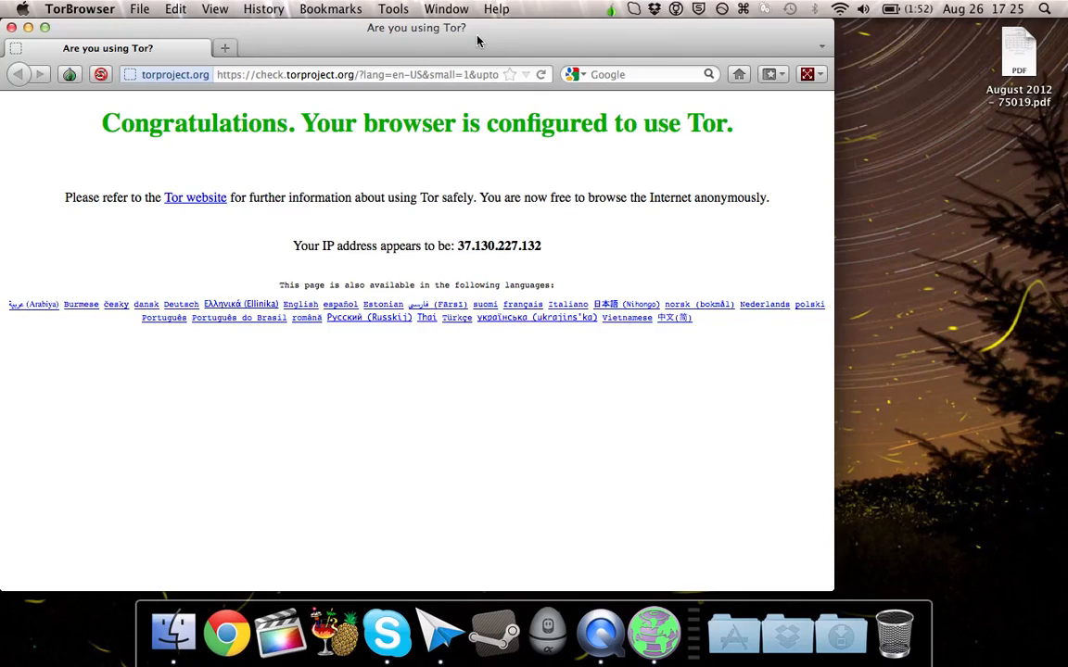
- Look up TorBrowser's network proxy settings: SOCKS v5 at 127.0.0.1, port 49275
click(79, 8)
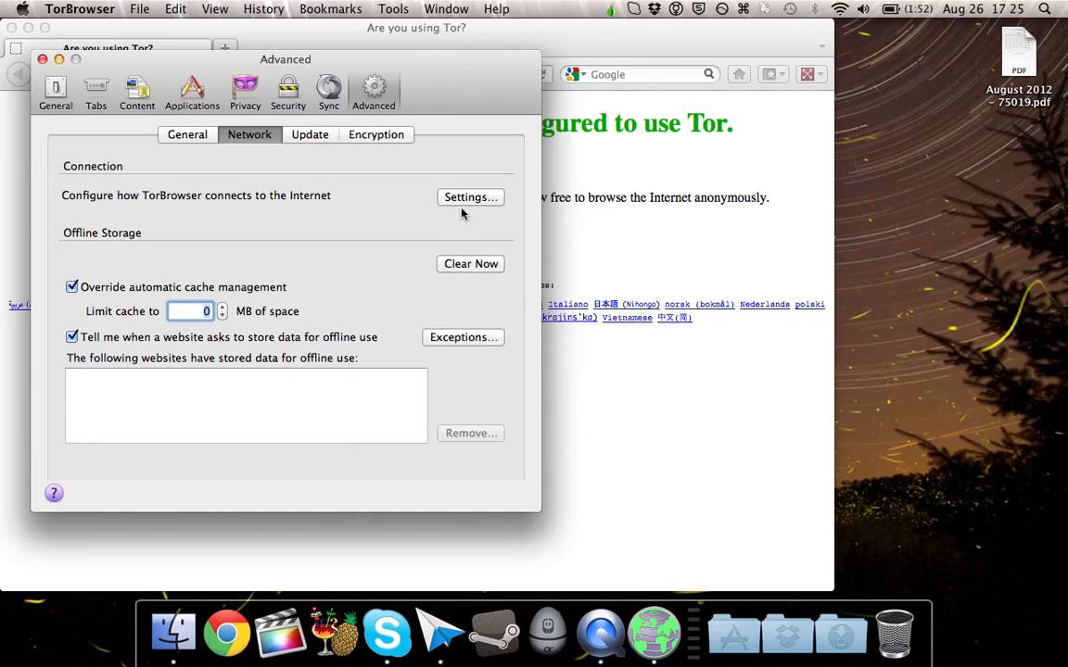
click(470, 197)
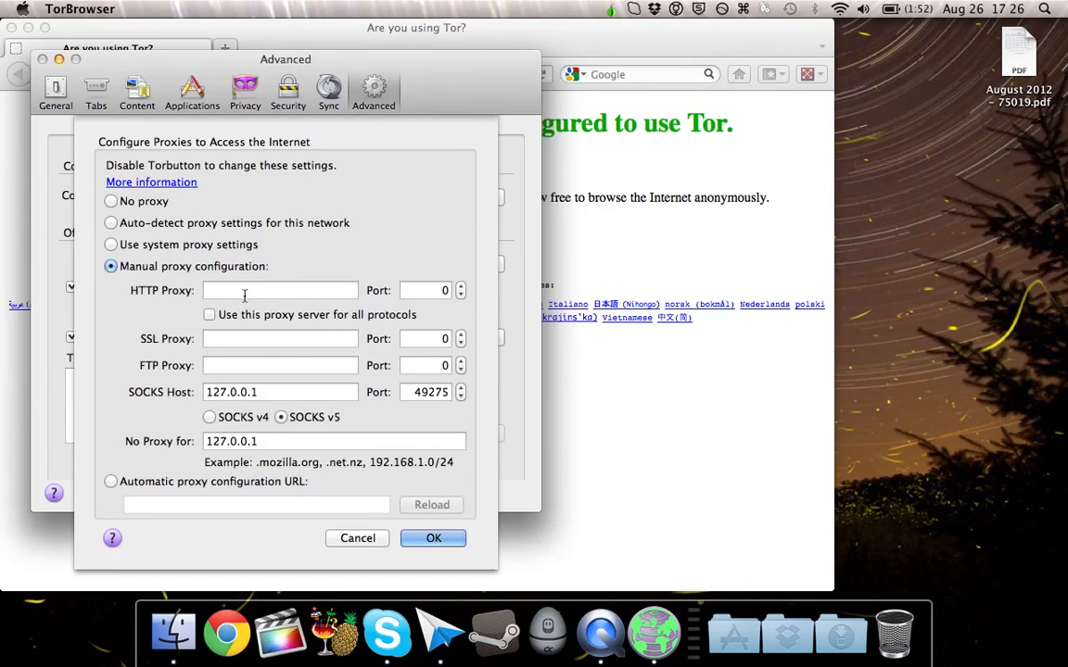
mouse_move(288, 397)
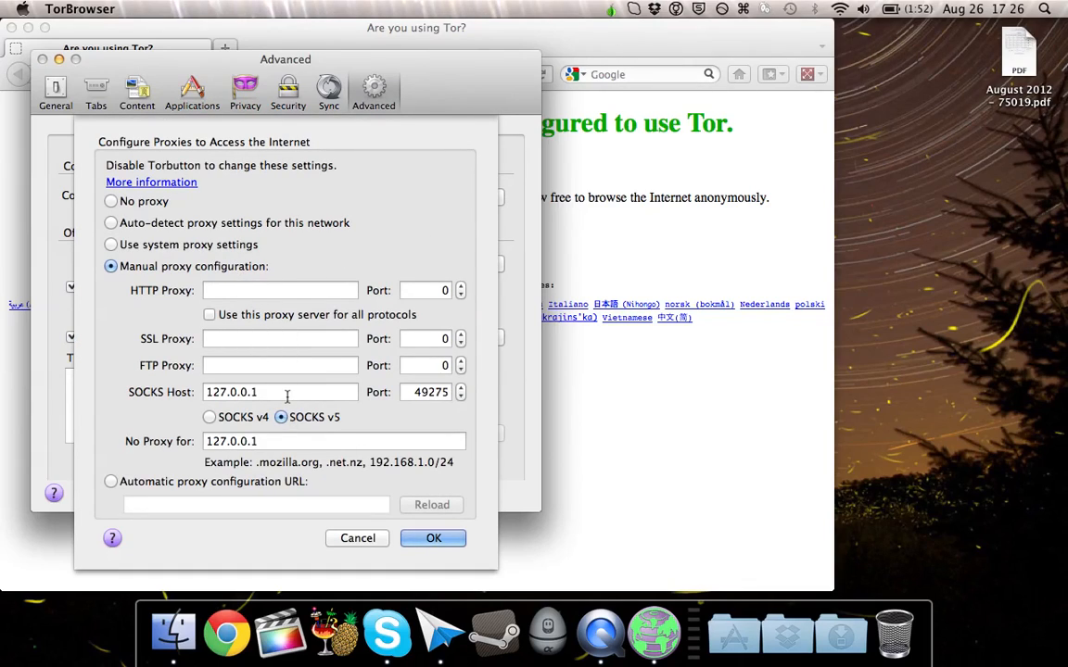
mouse_move(138, 410)
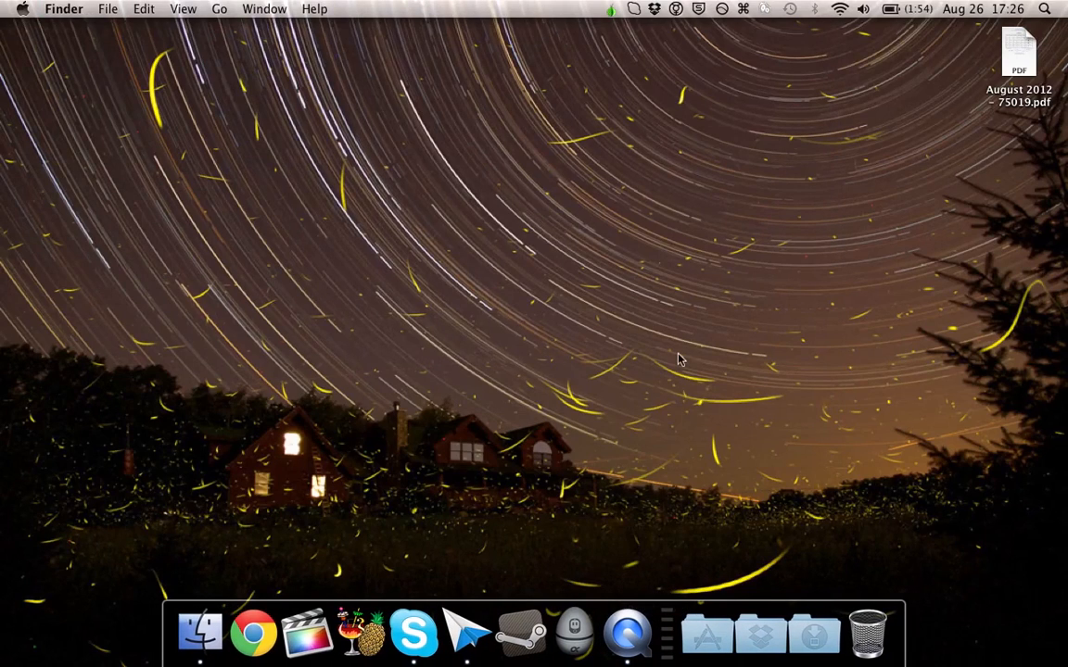
mouse_move(780, 131)
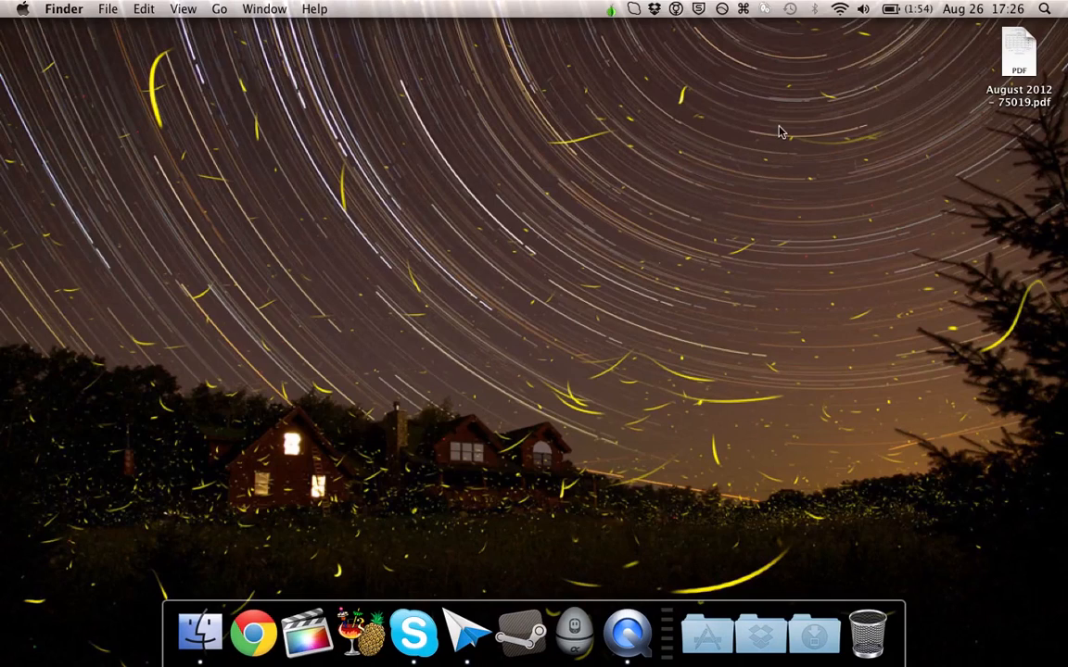
- Delete the Tor Proxy entry and the Google Chrome rule from ProxyCap's configuration
click(789, 9)
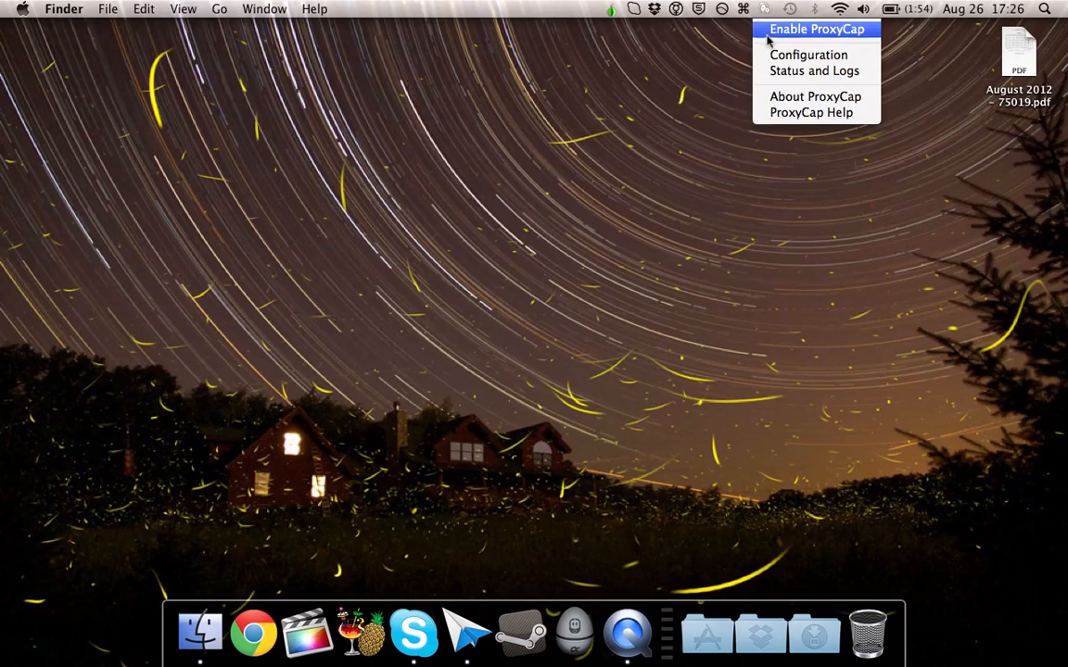
click(807, 55)
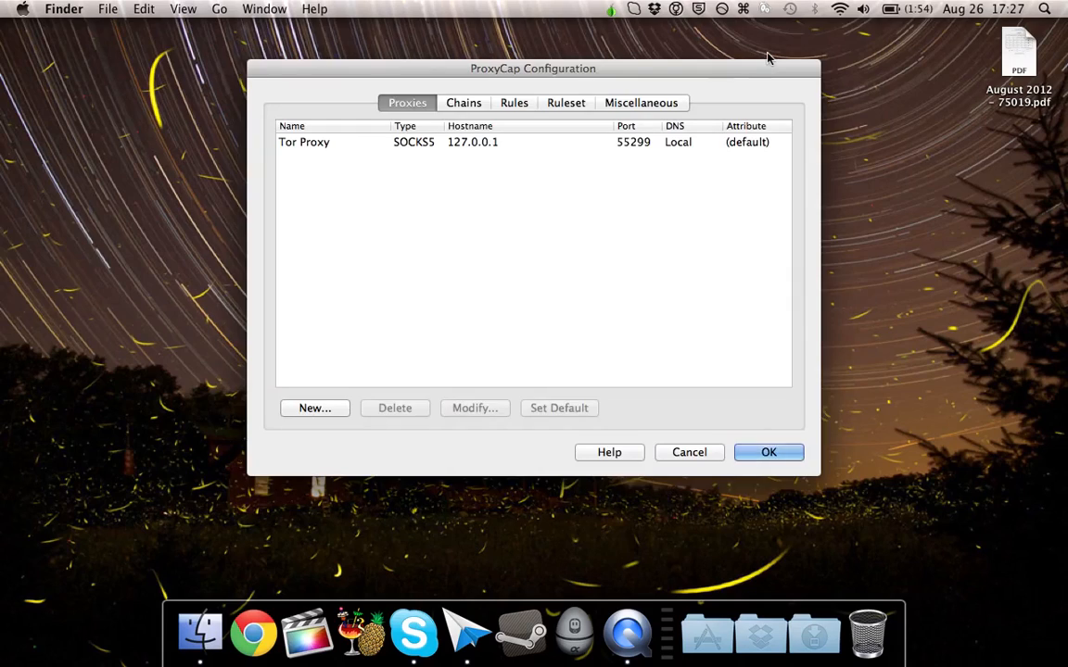
click(304, 142)
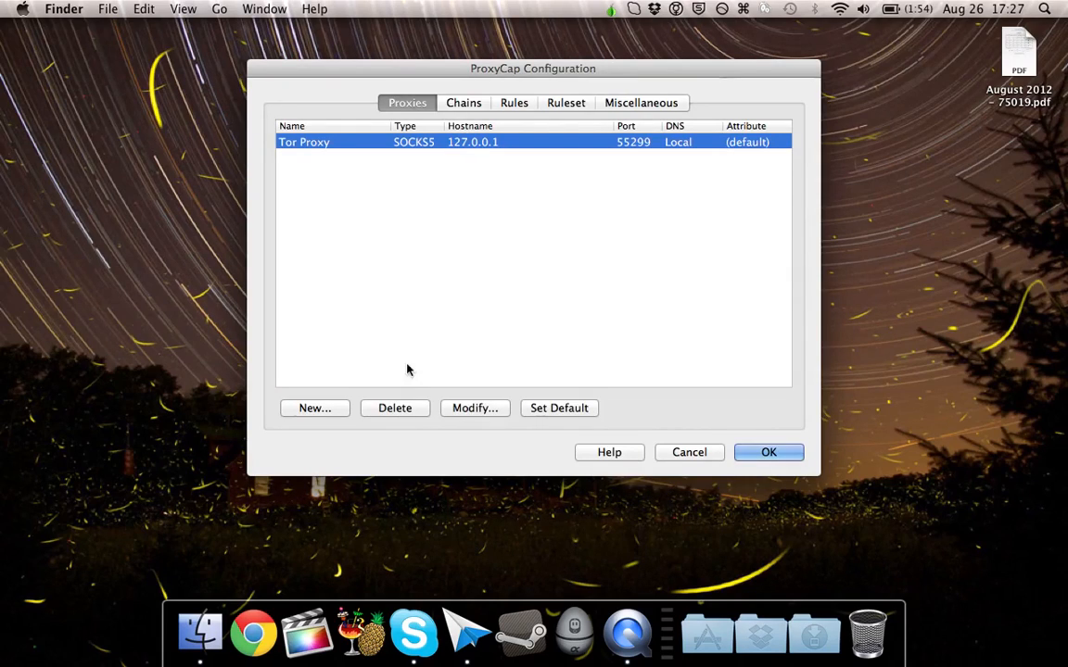
mouse_move(645, 254)
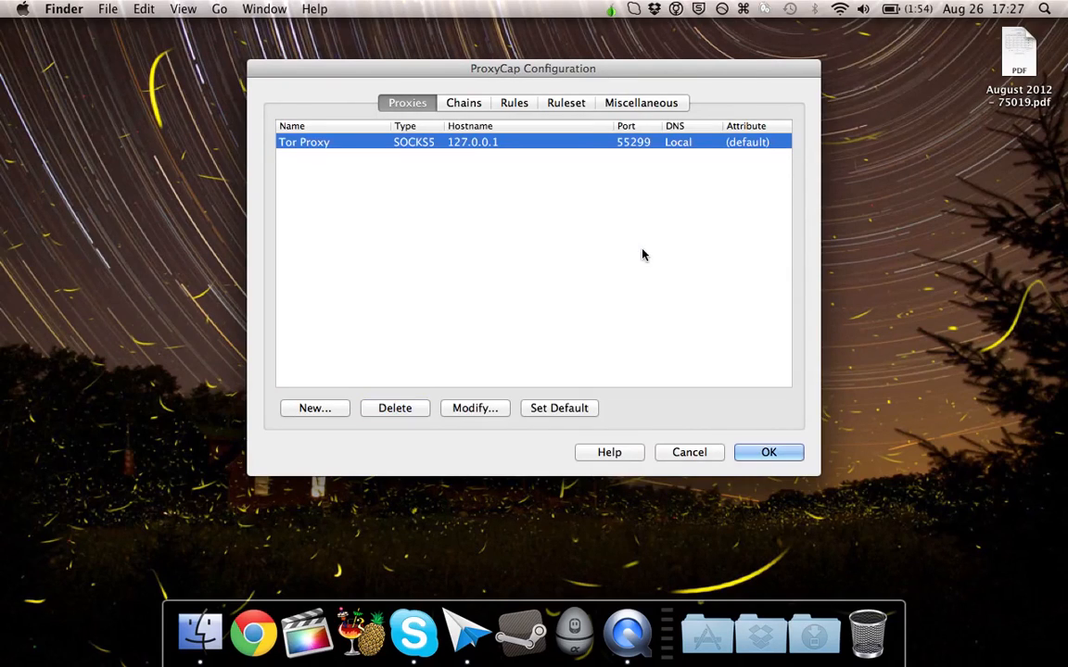
click(514, 102)
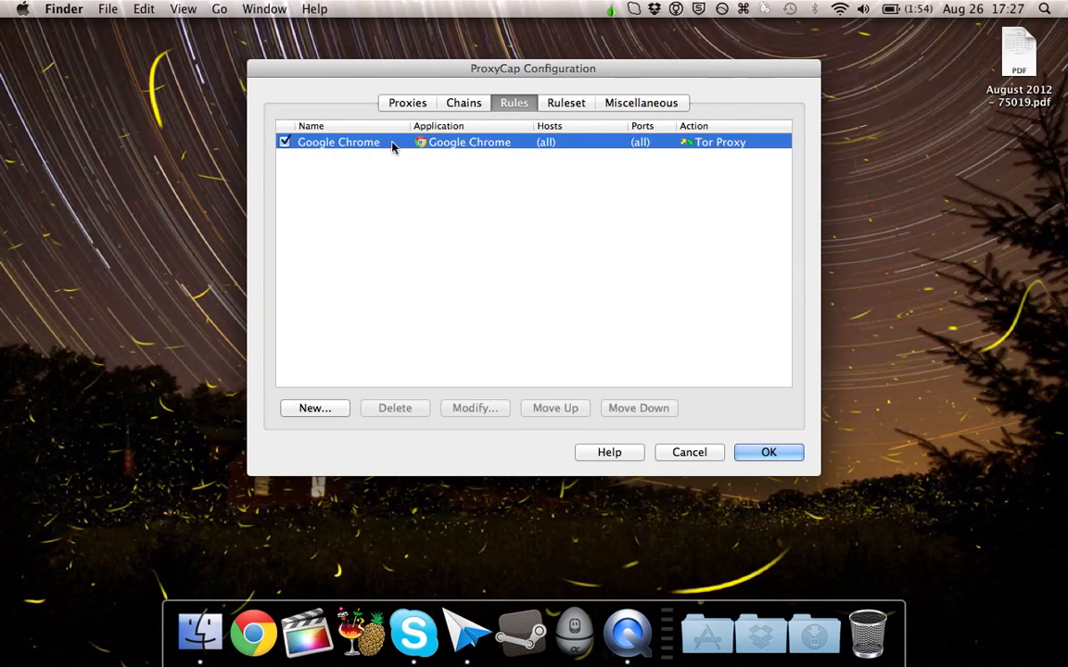
click(395, 408)
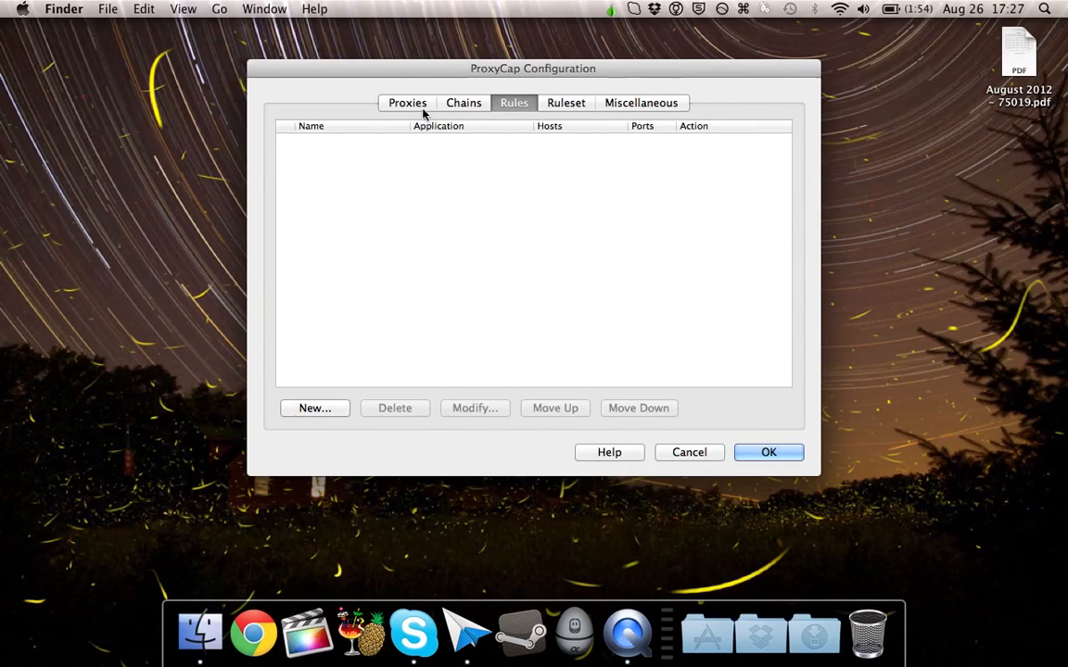
click(407, 102)
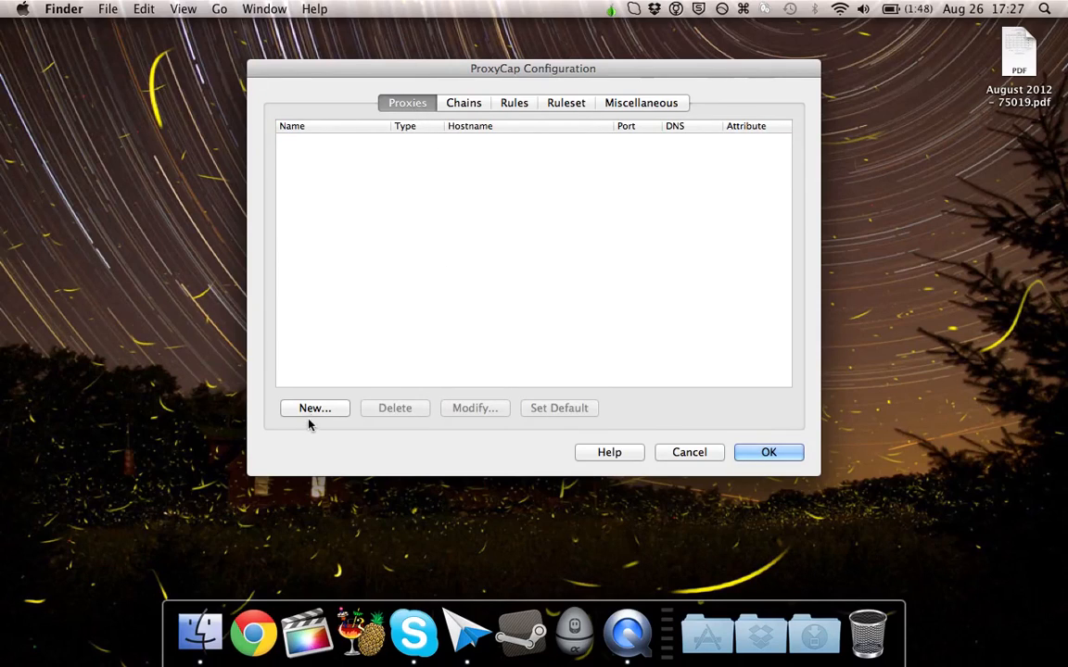
- Create a SOCKS5 proxy named 'Tor Proxy' at 127.0.0.1, port 49275
click(314, 408)
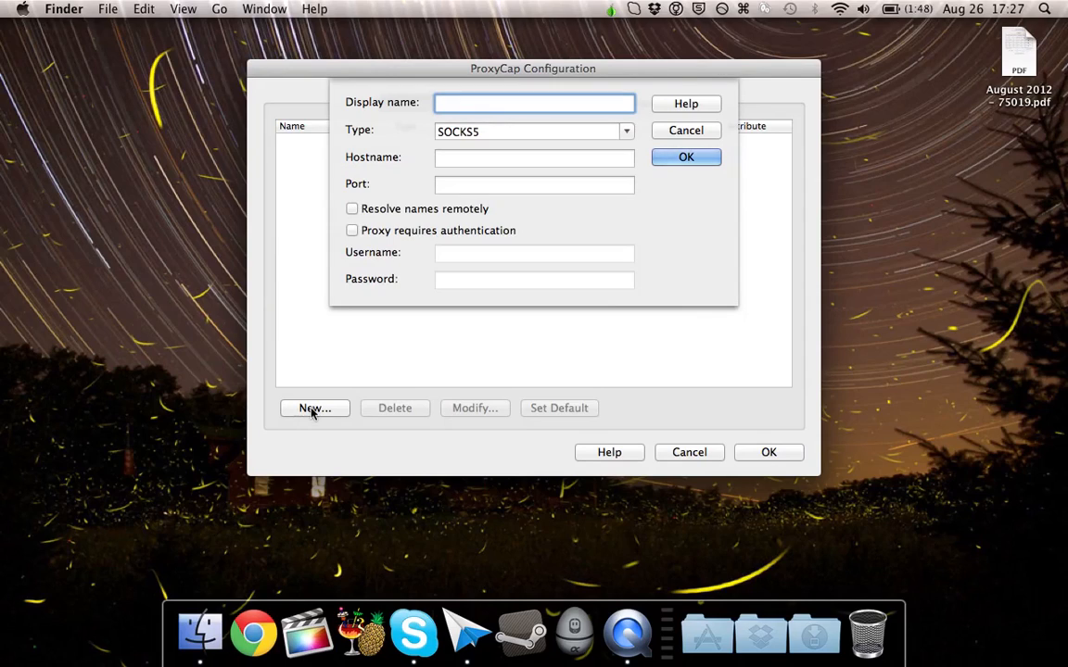
text(Tor Proxy)
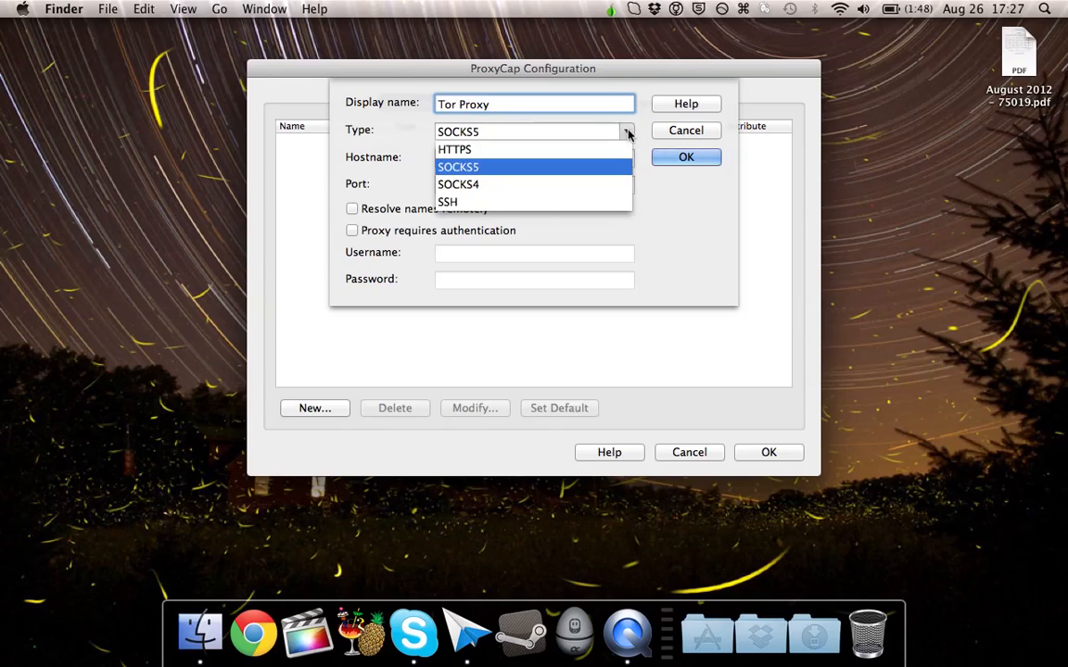
click(454, 149)
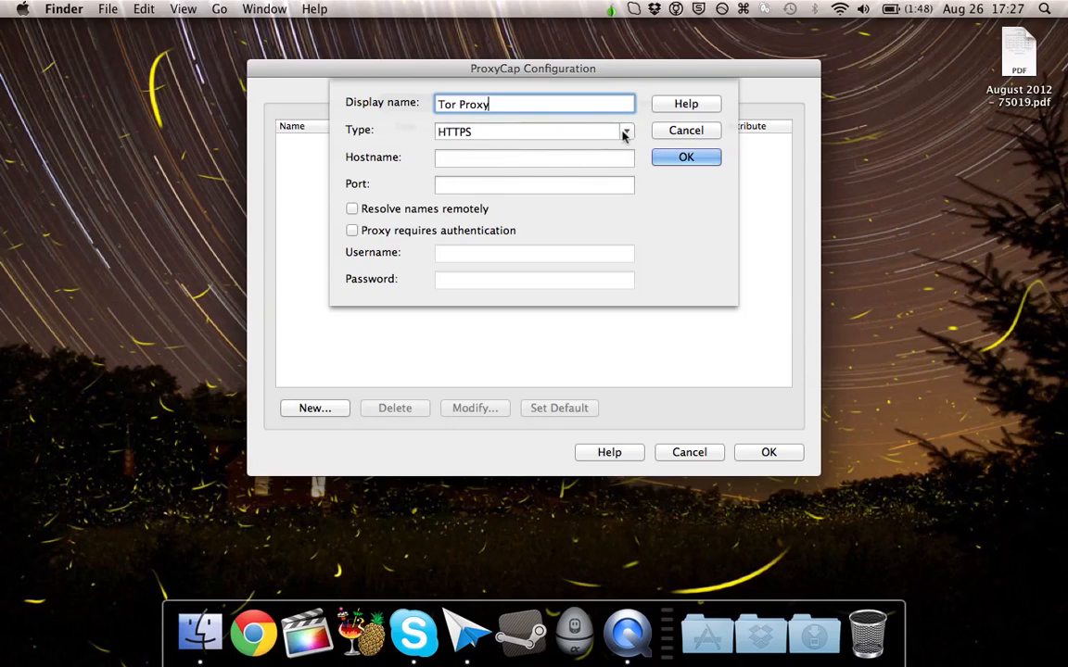
click(626, 130)
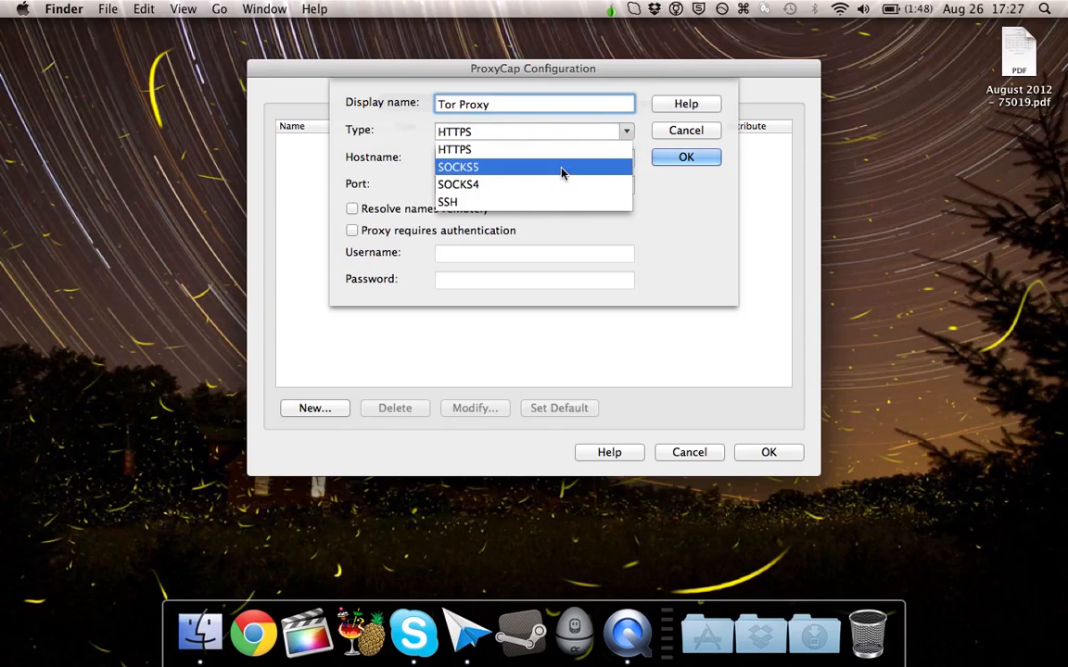
click(457, 166)
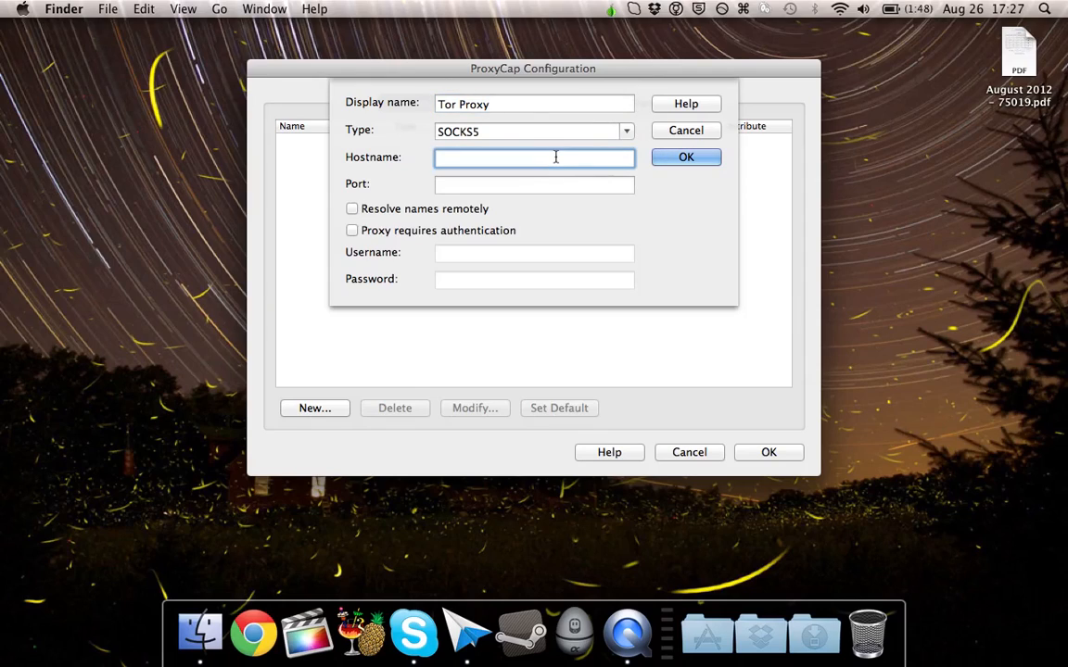
text(127.0.0.1)
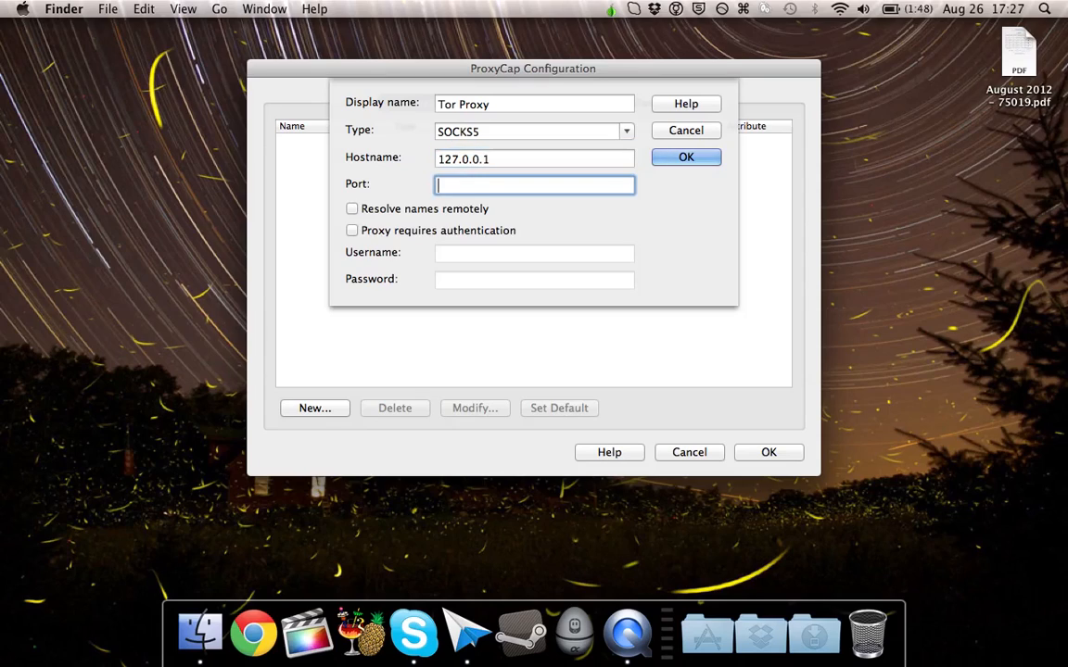
text(49275)
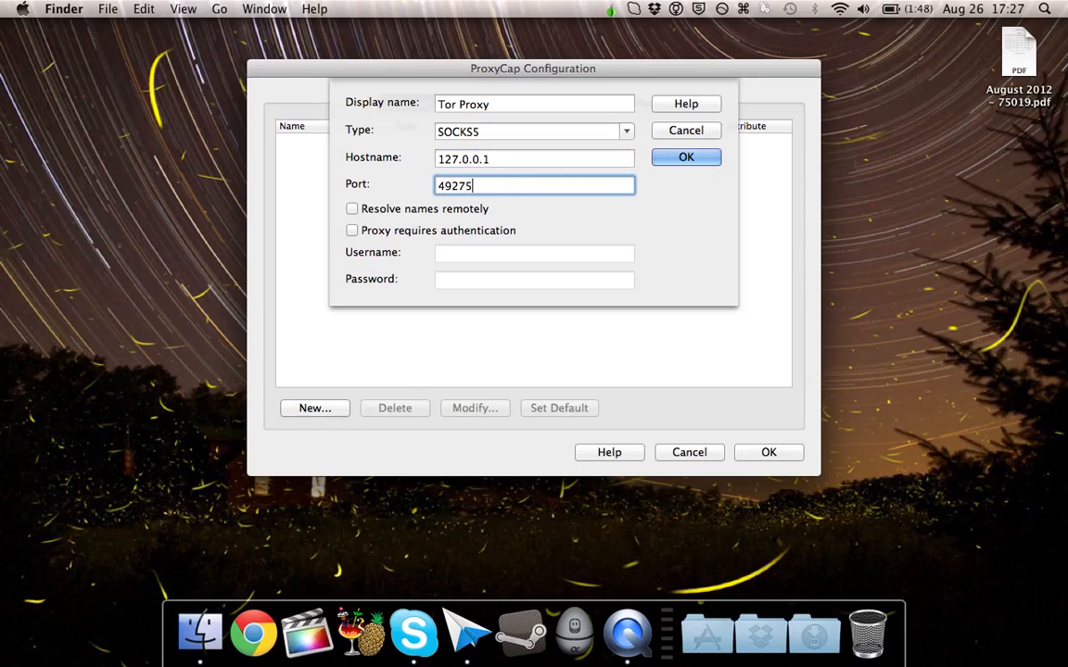
click(686, 157)
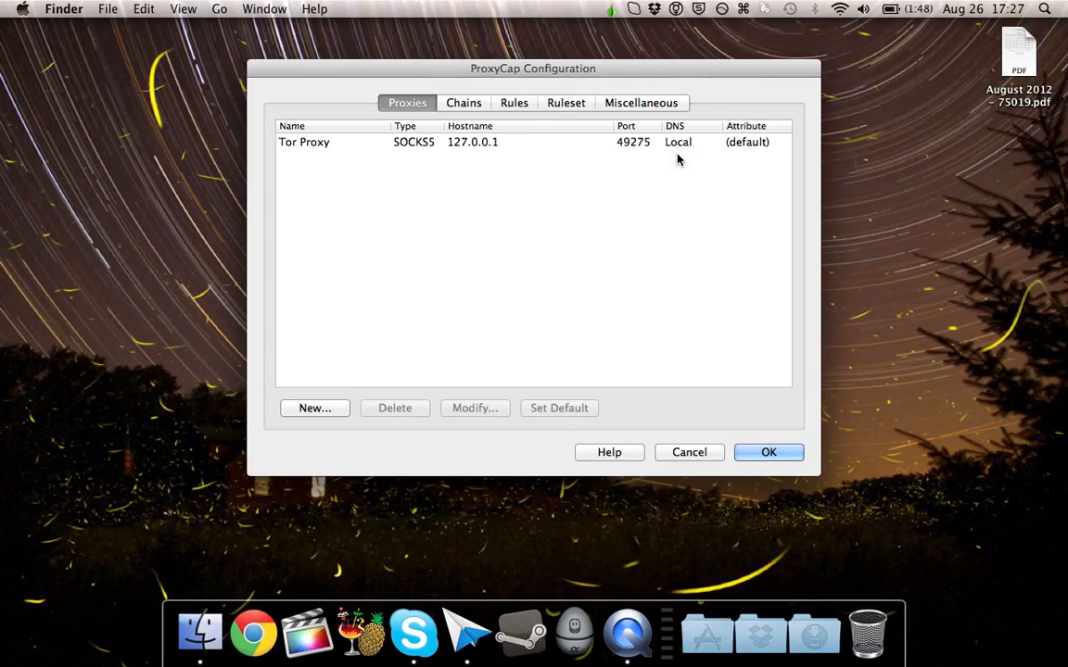
- Draft a new rule redirecting through Tor Proxy for a specified application, and browse for the app
click(514, 102)
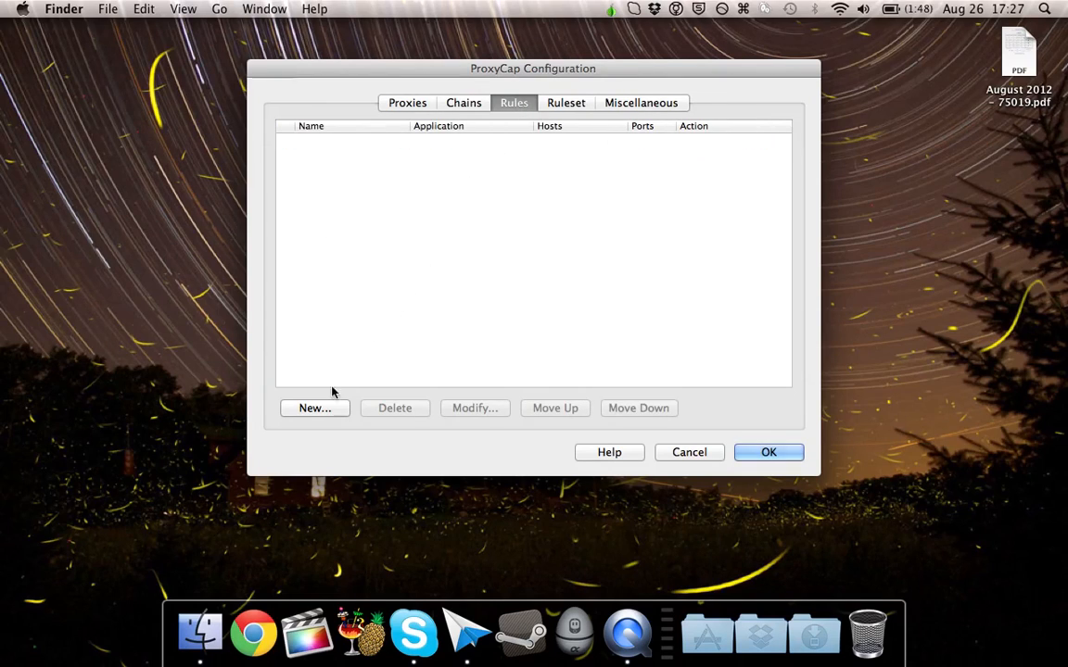
click(314, 407)
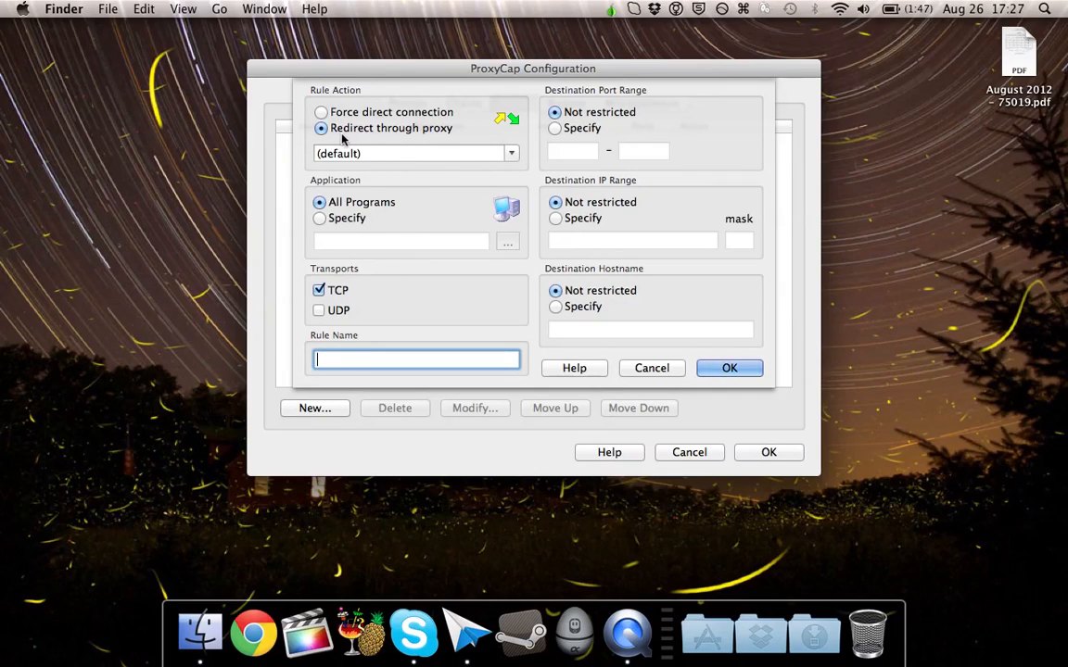
click(415, 153)
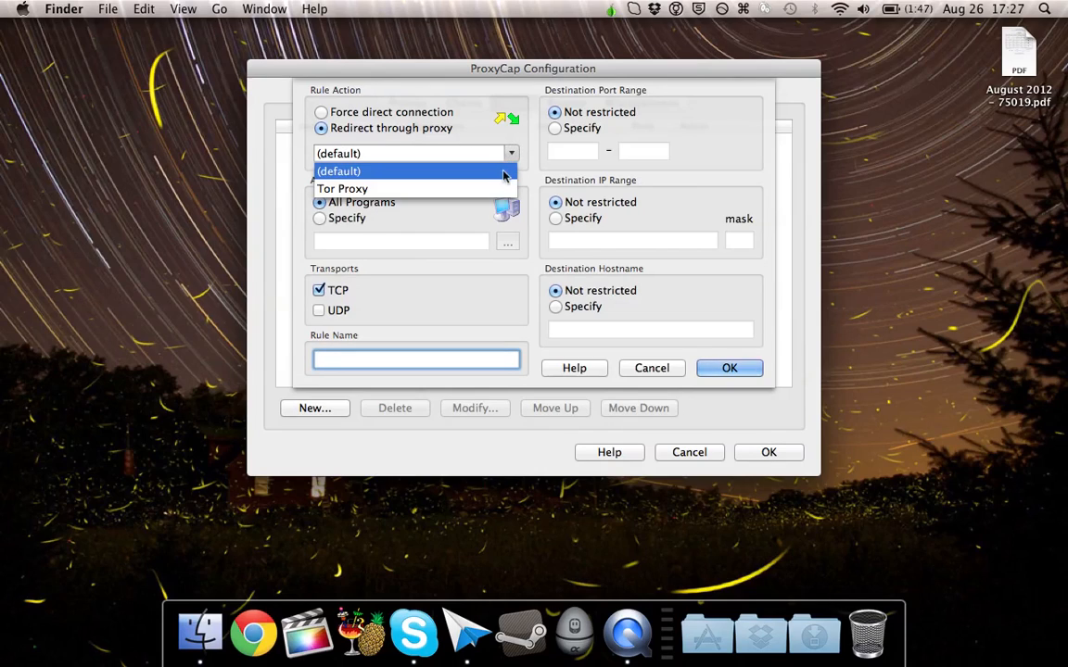
click(342, 188)
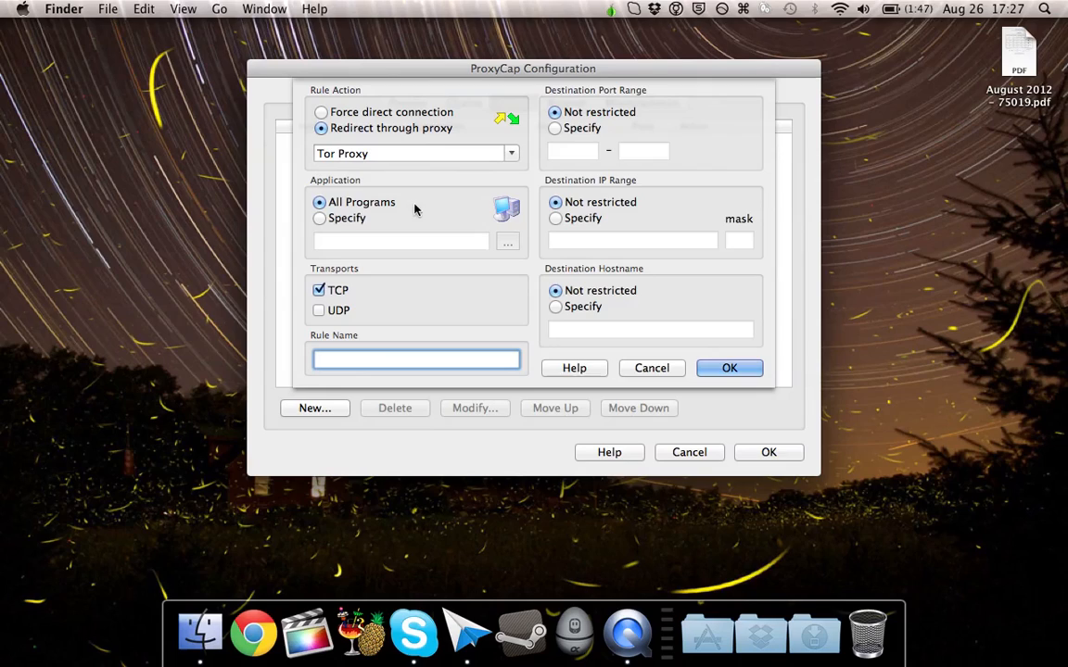
click(318, 218)
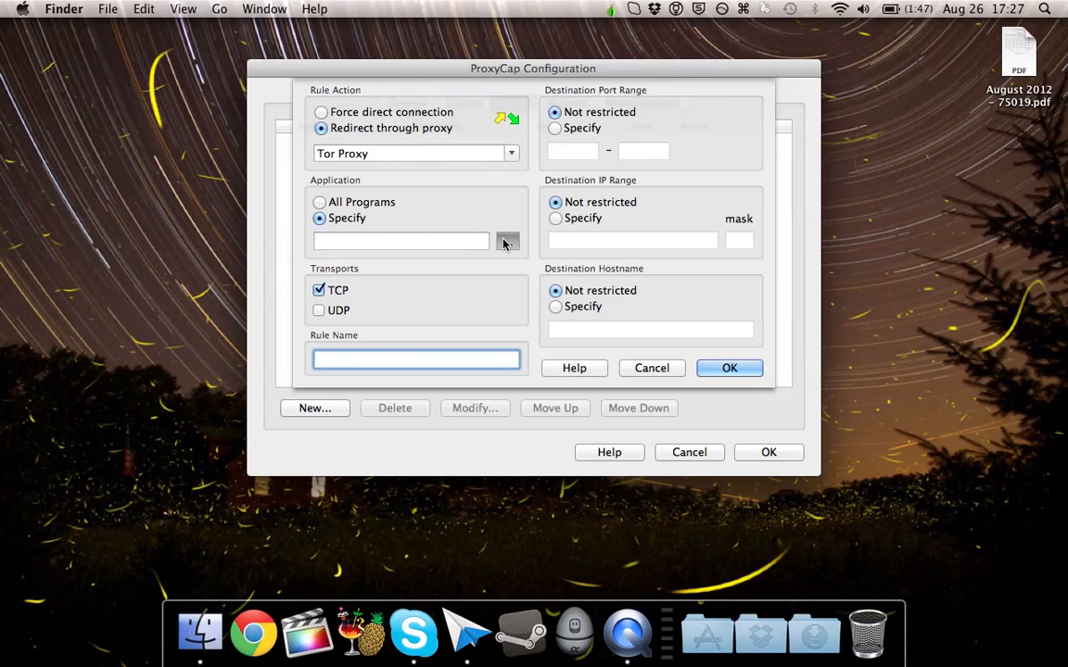
click(507, 241)
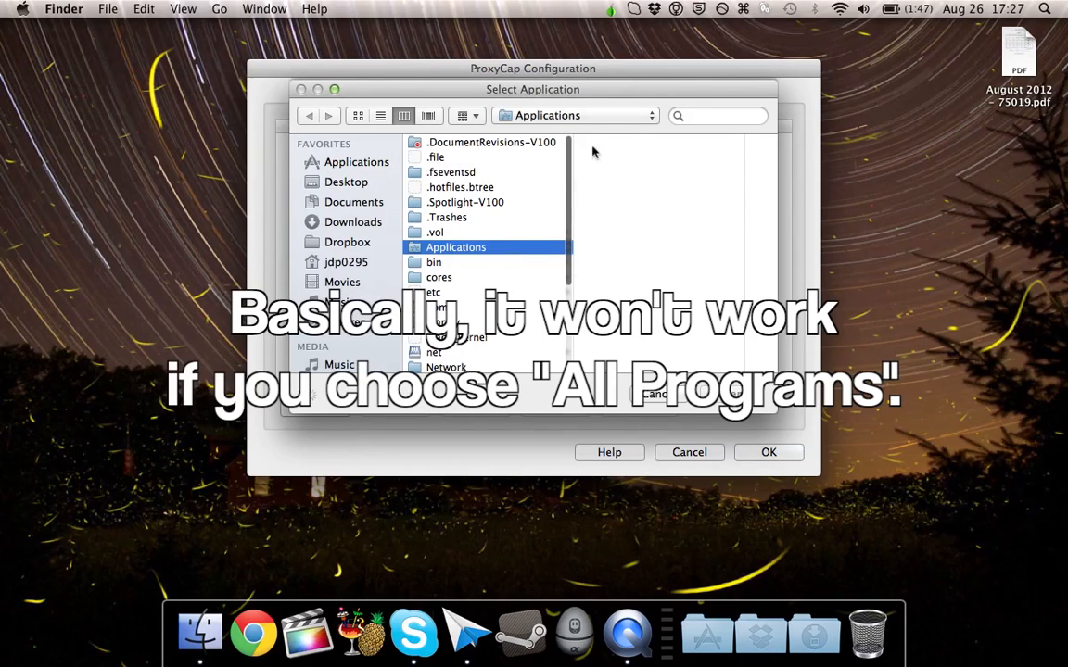
- Choose Google Chrome.app from Applications as the rule's application and enter the rule name
click(612, 8)
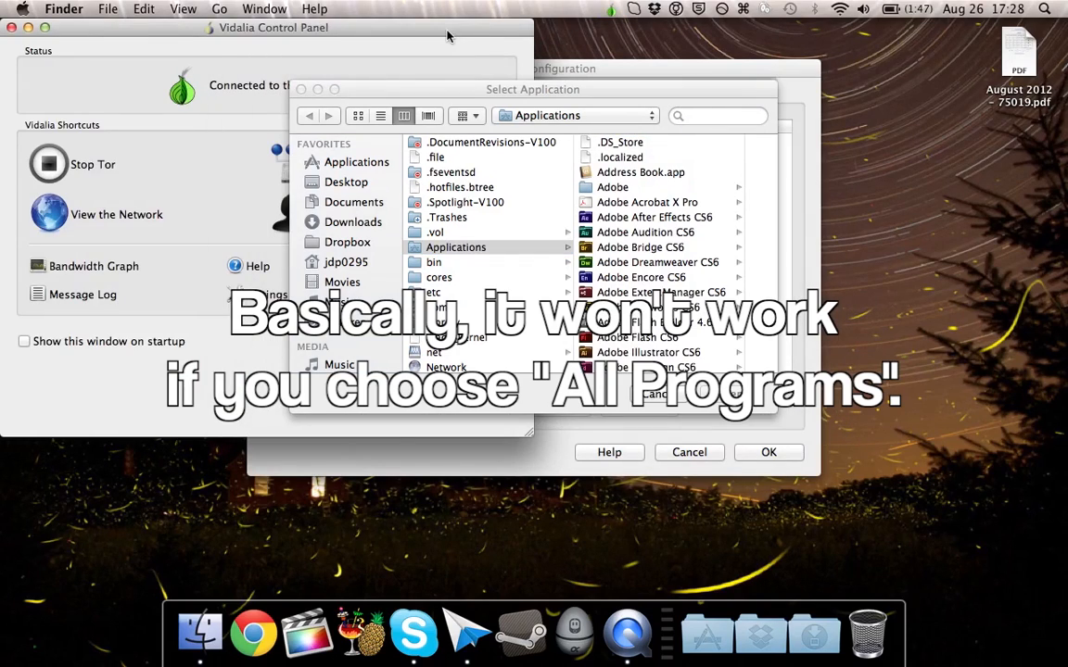
mouse_move(468, 100)
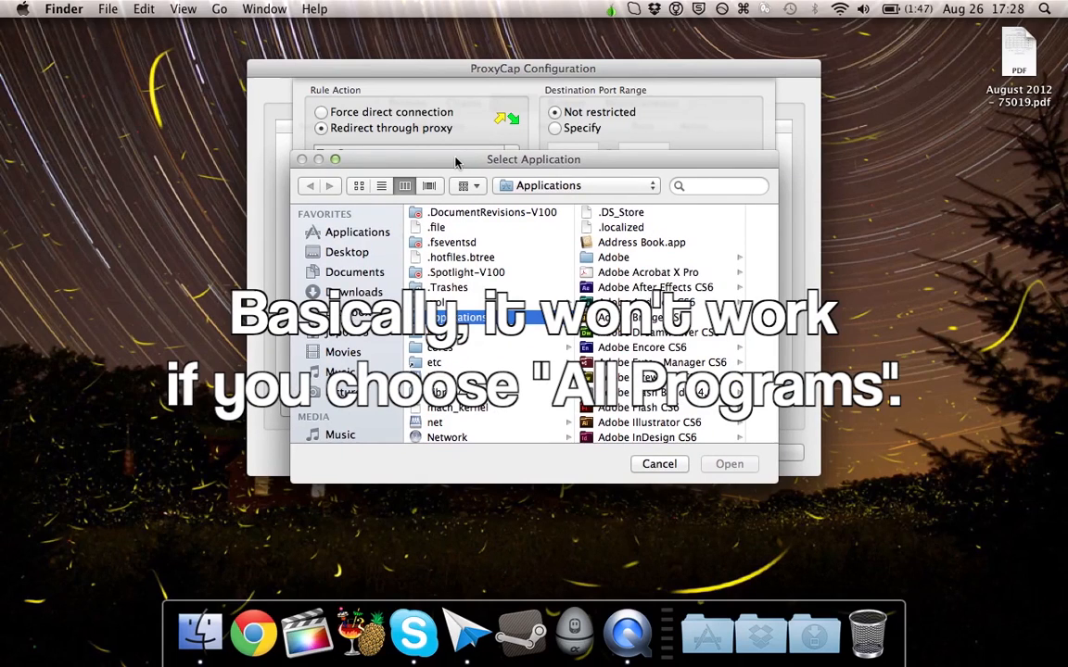
scroll(down, 3)
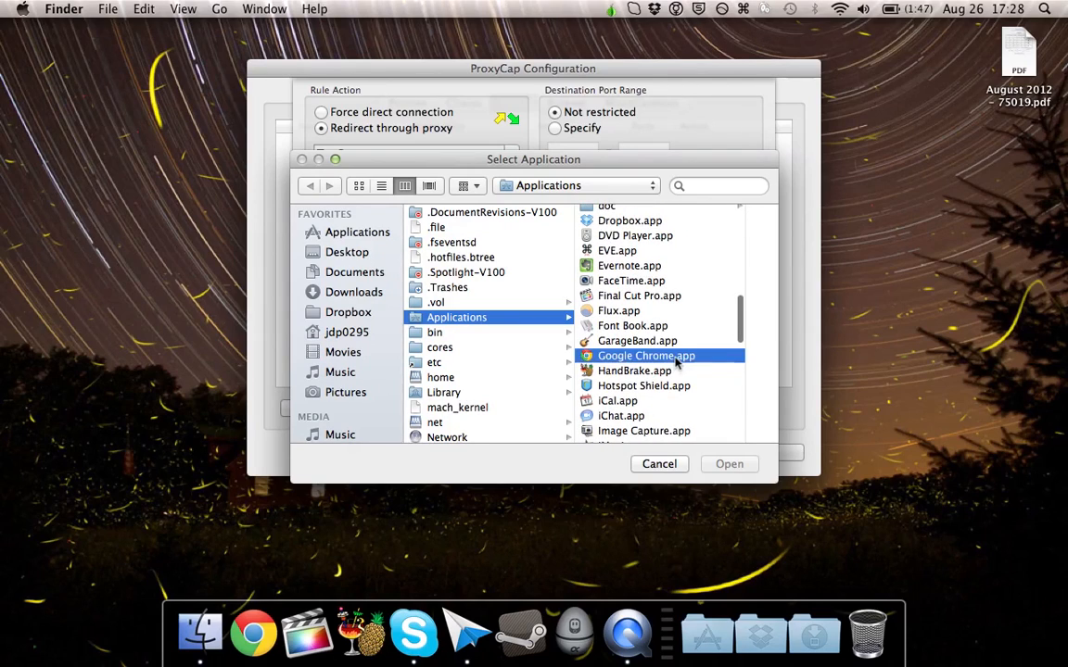
click(729, 464)
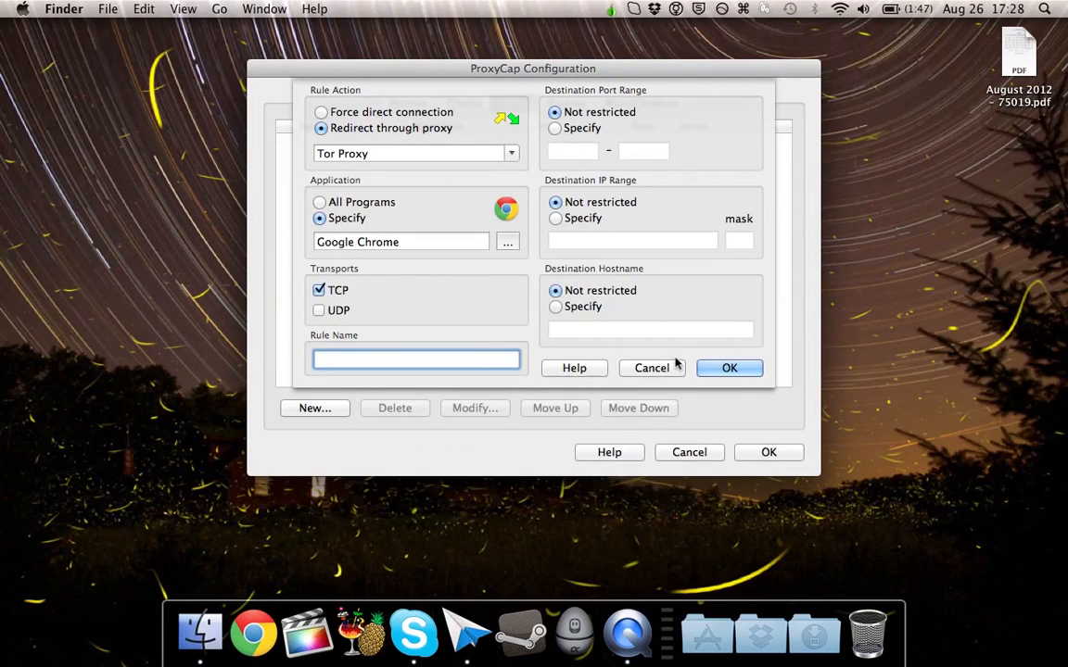
text(Go)
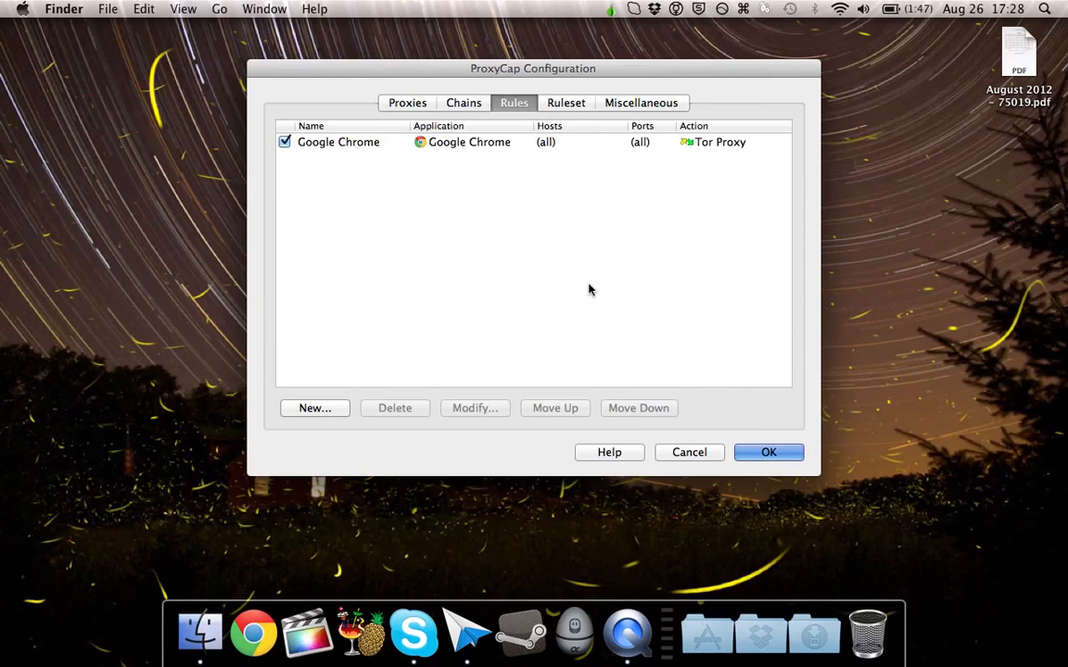
- Confirm and close ProxyCap Configuration, then enable ProxyCap from the menu bar
click(769, 453)
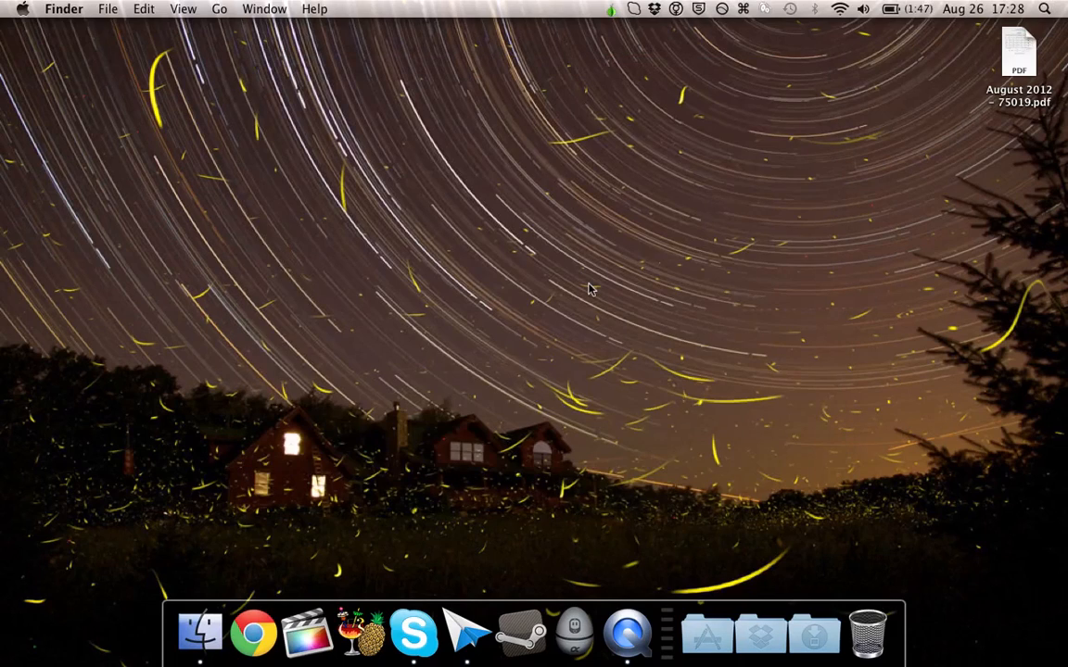
mouse_move(768, 21)
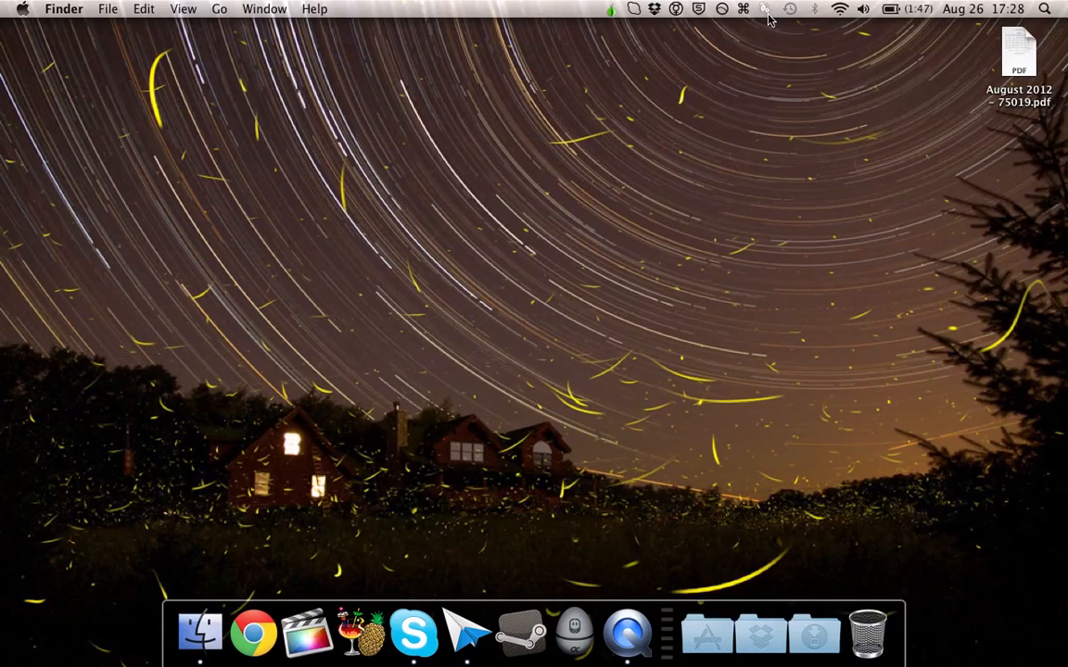
click(763, 8)
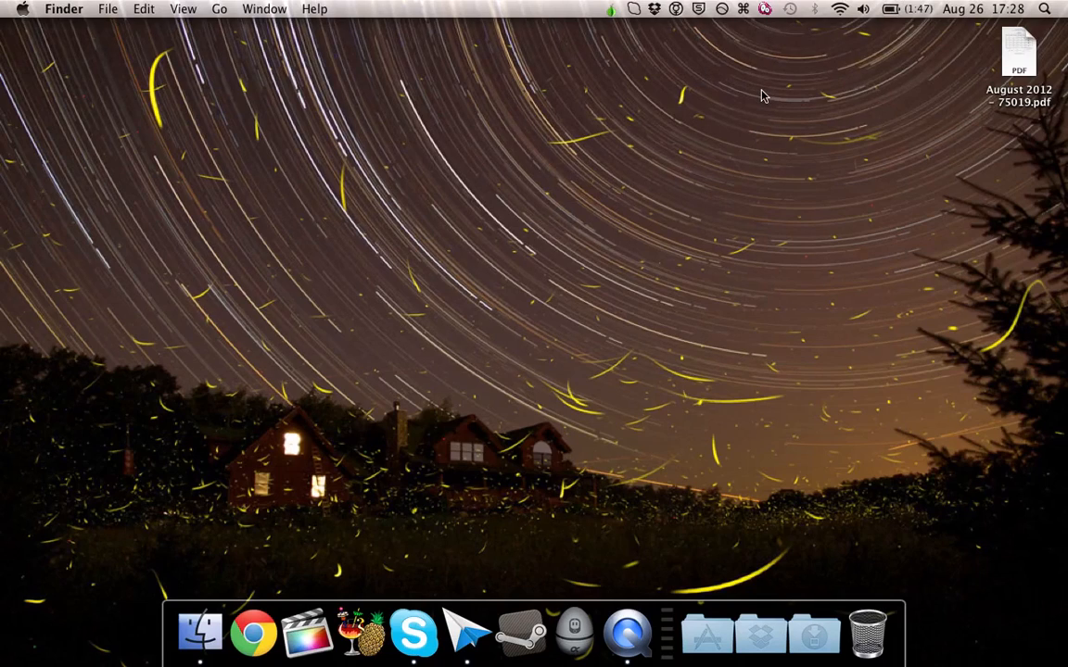
mouse_move(253, 633)
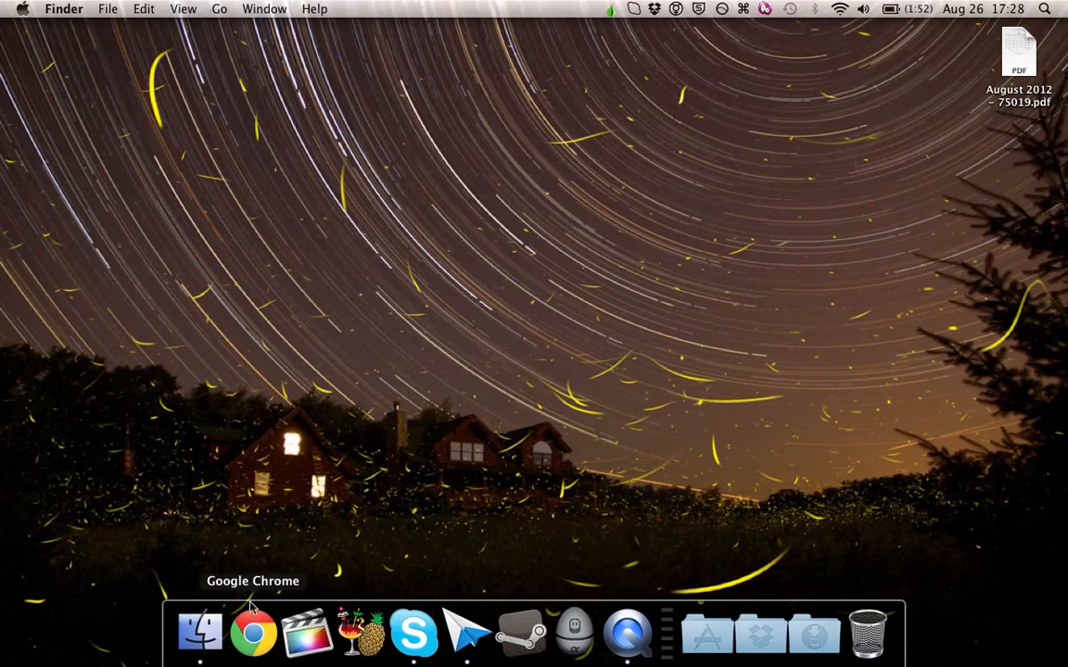
mouse_move(437, 363)
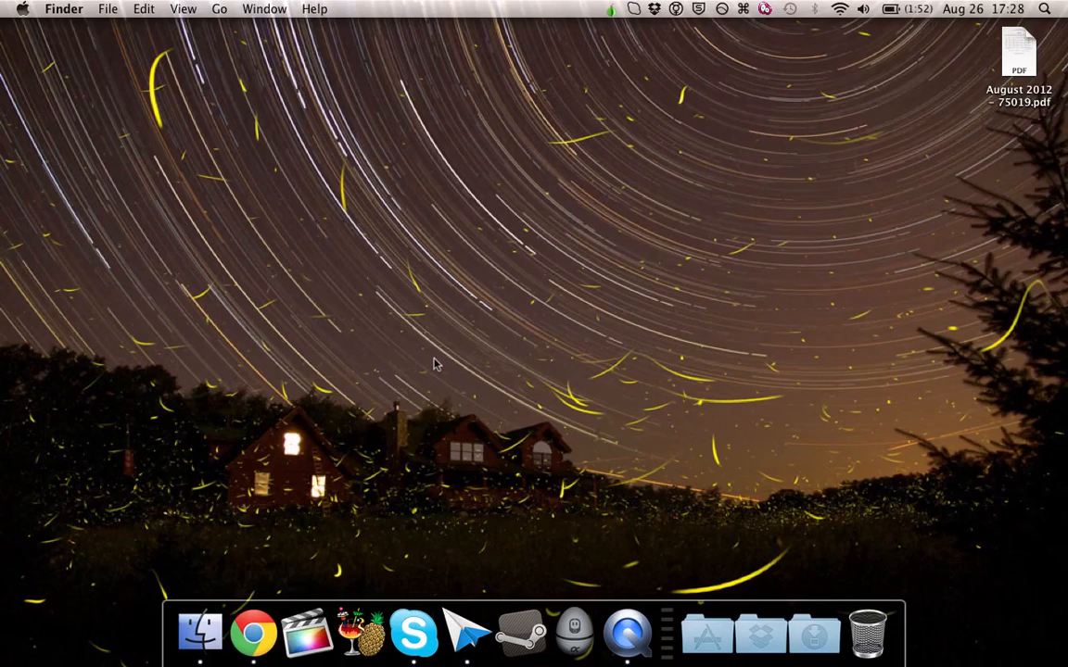
- Launch Google Chrome from the Dock and focus the address bar
click(252, 633)
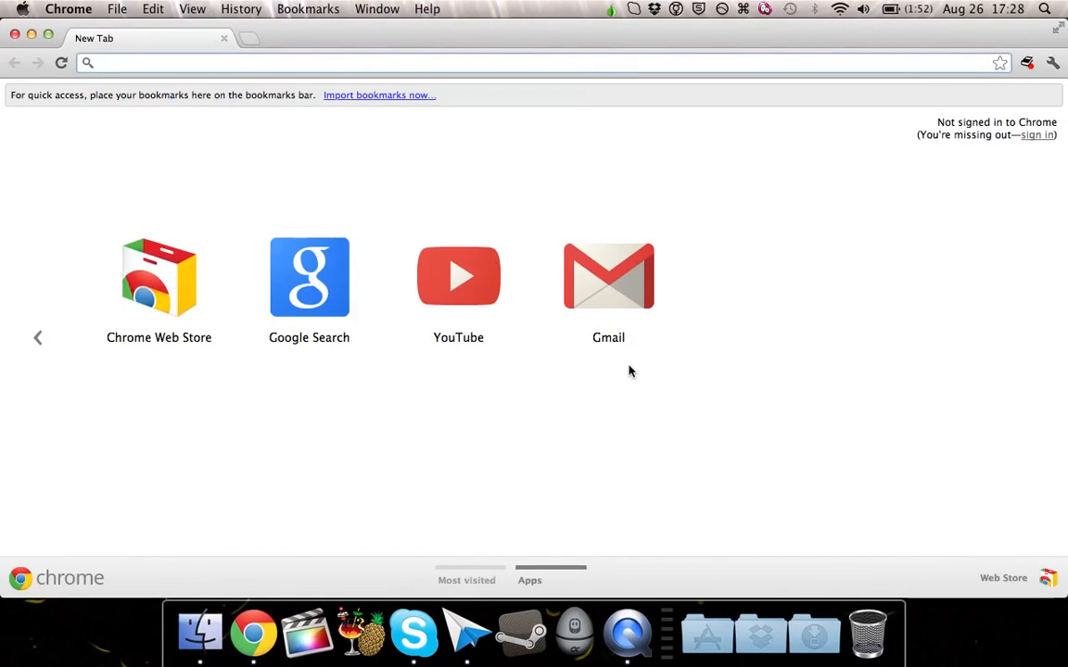
mouse_move(529, 170)
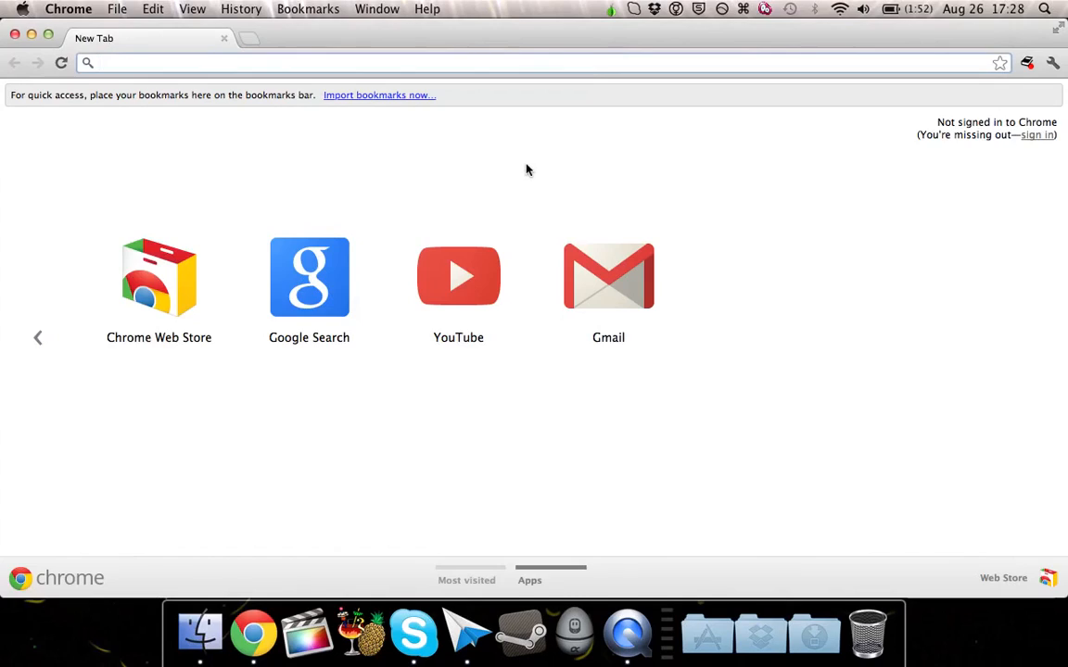
click(371, 62)
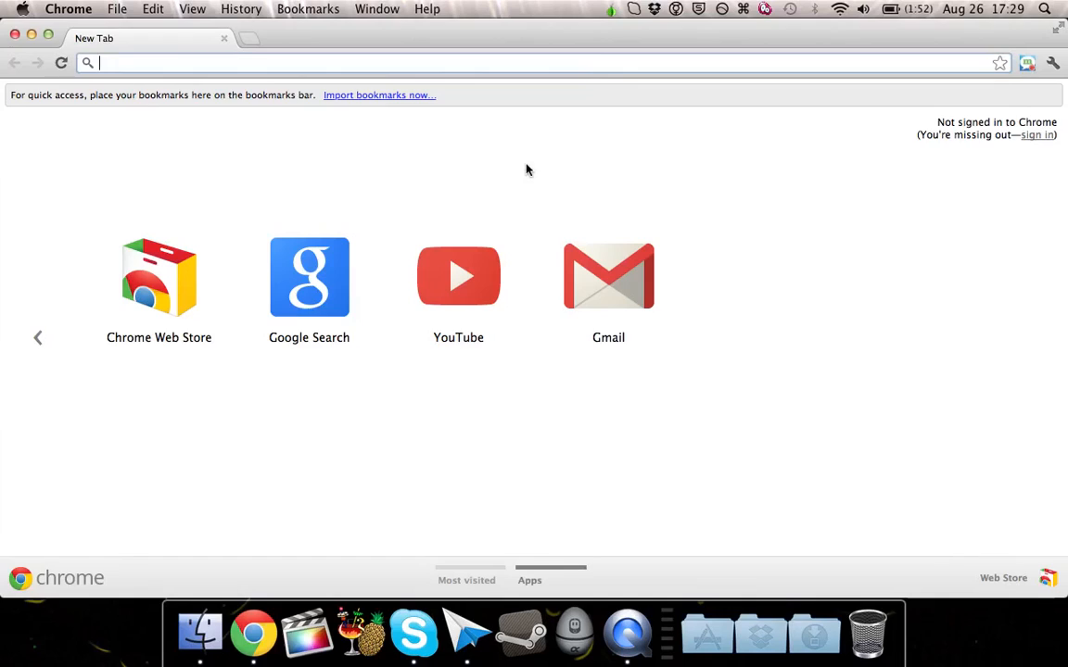
- Go to ipchicken.com and confirm the Tor exit IP 37.130.227.132
text(ipchicken.com)
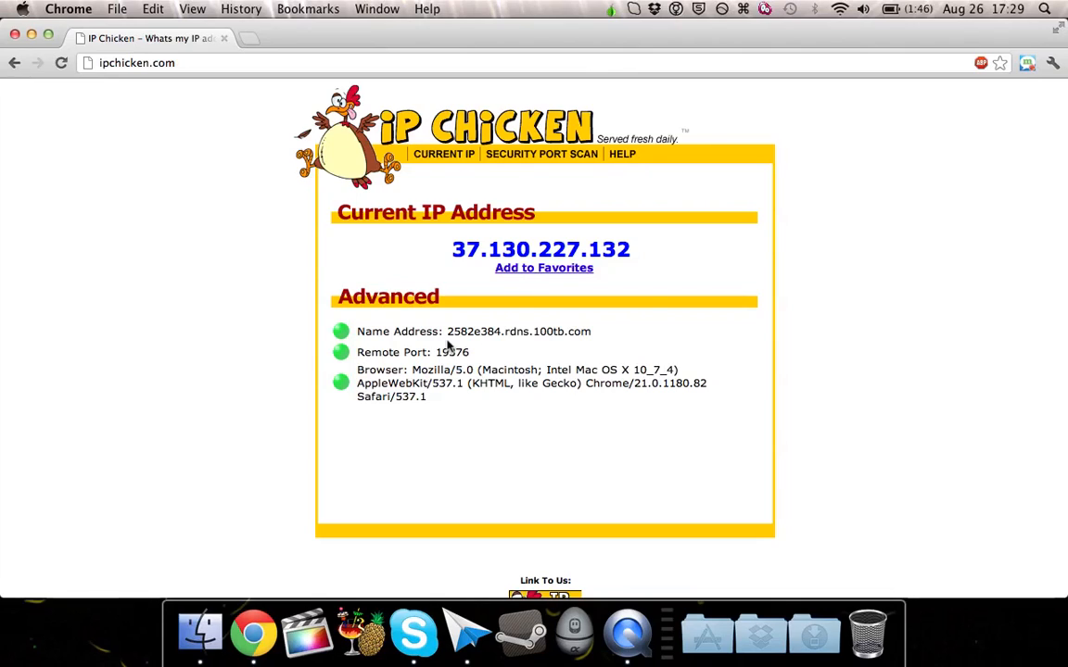
mouse_move(607, 312)
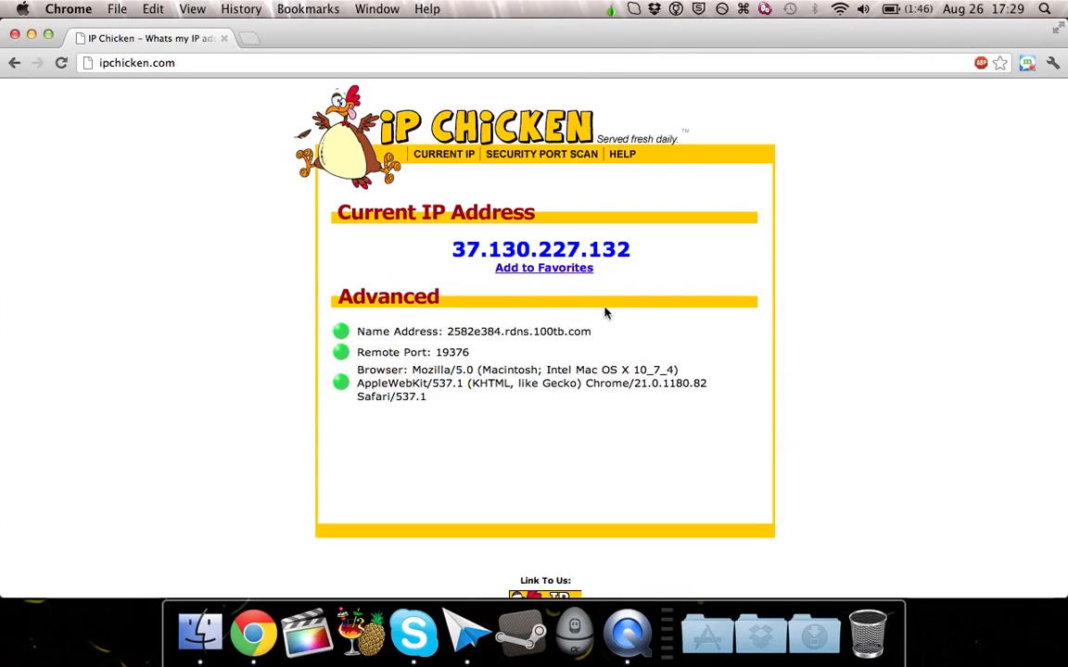
mouse_move(703, 330)
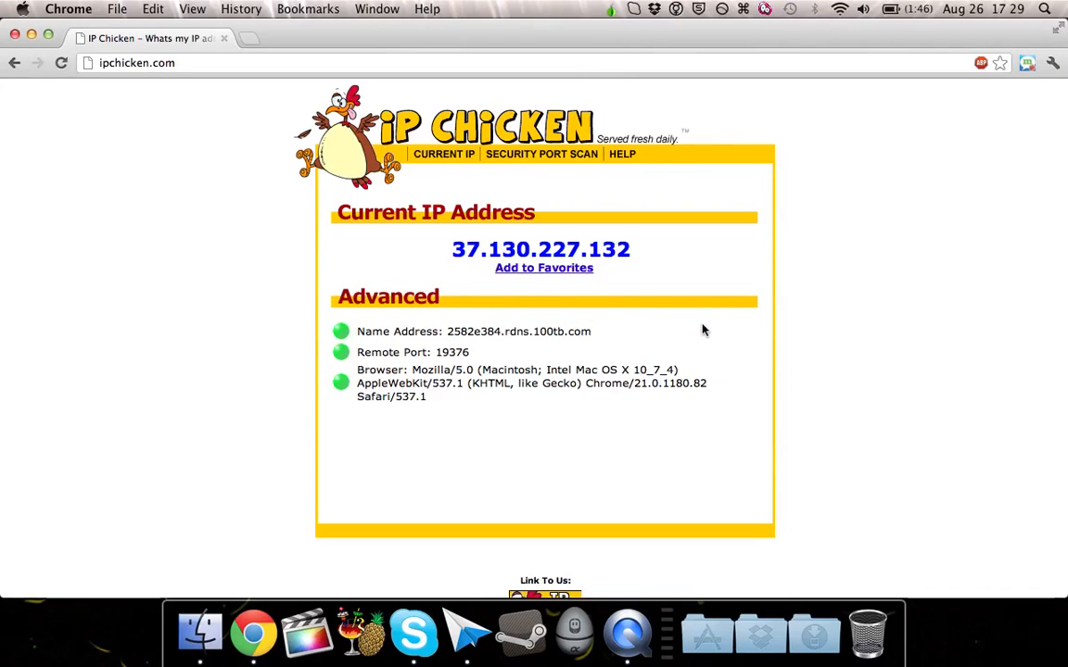